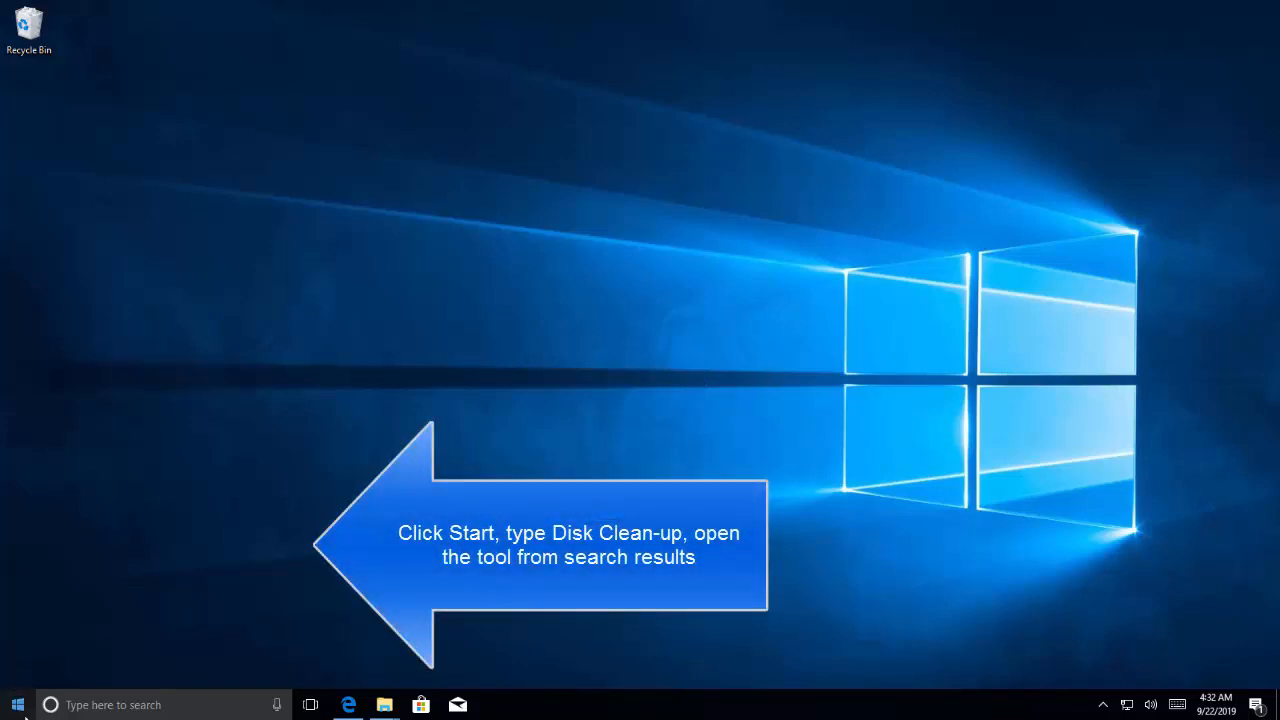
- Search the Start menu for 'disk cleanup' to locate the Disk Cleanup app
left_click(16, 704)
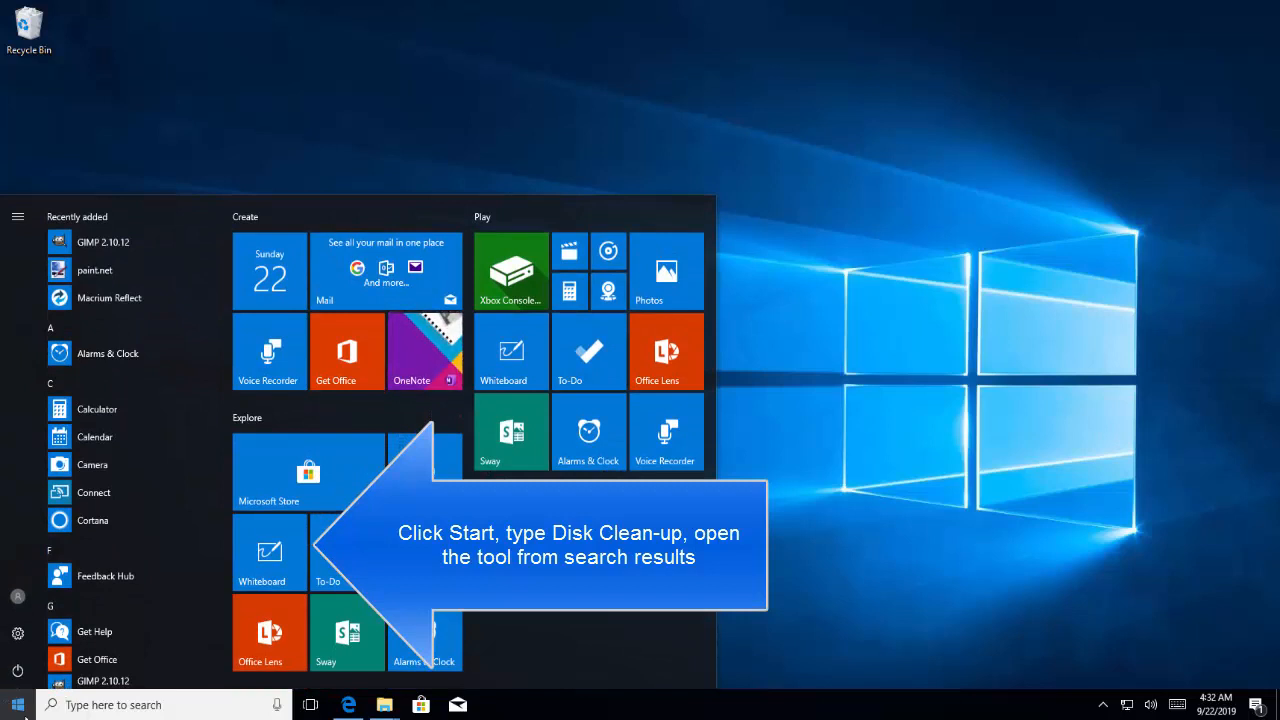
type("disk clean")
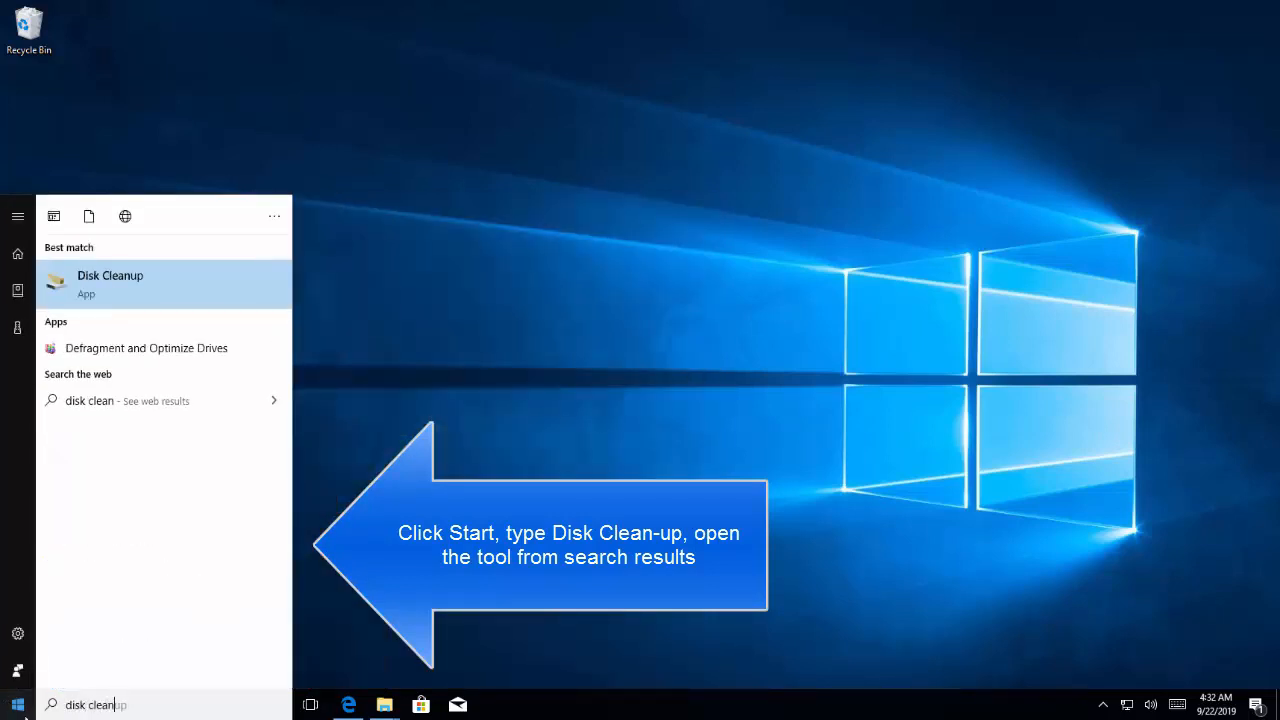
mouse_move(207, 243)
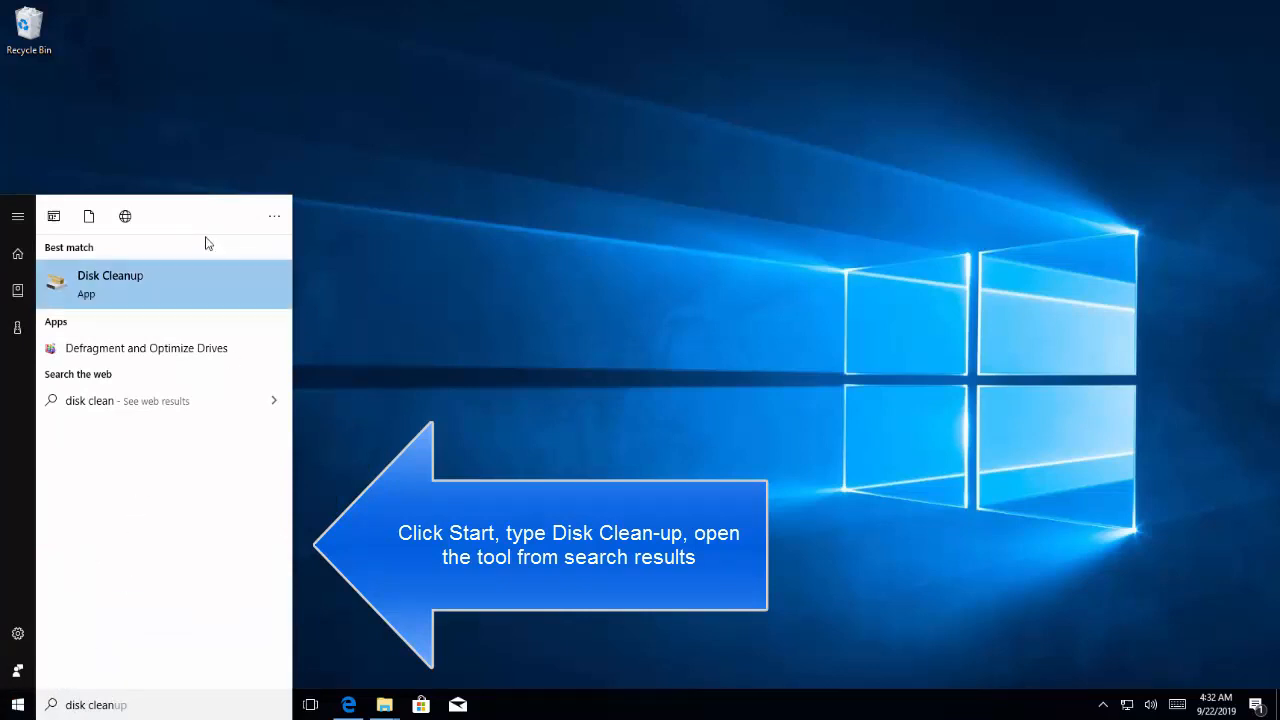
mouse_move(170, 288)
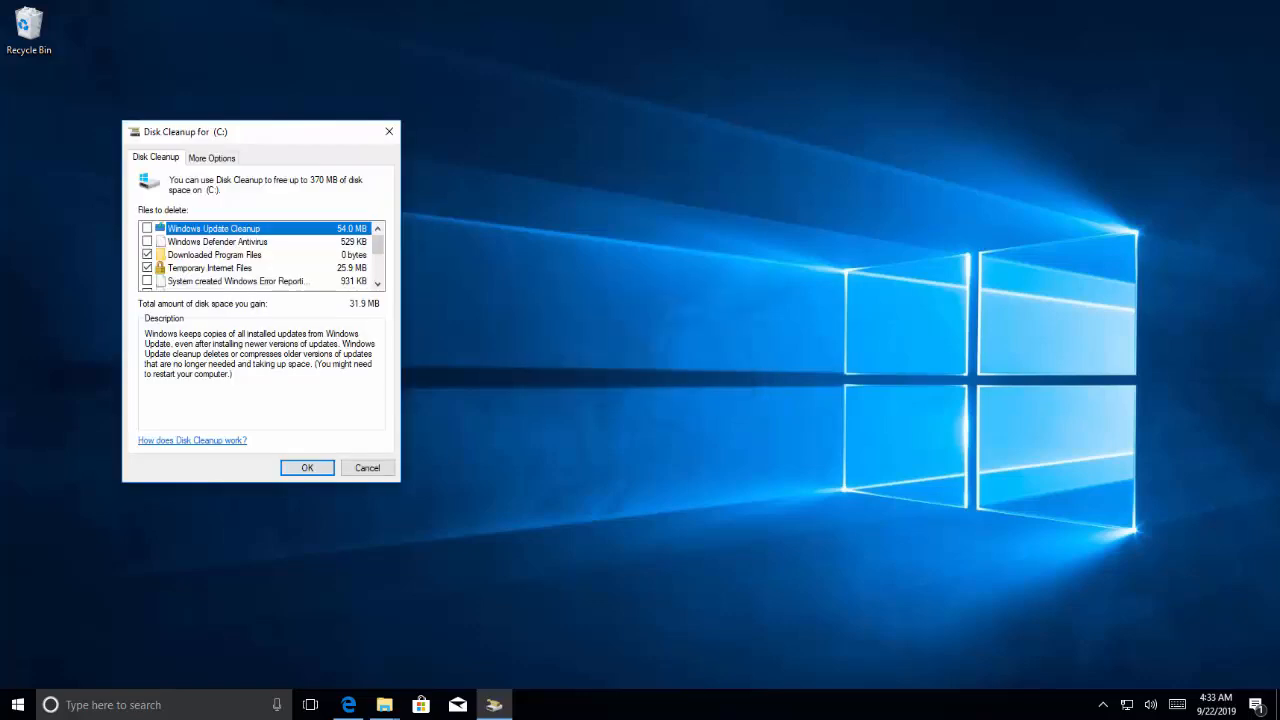
mouse_move(268, 135)
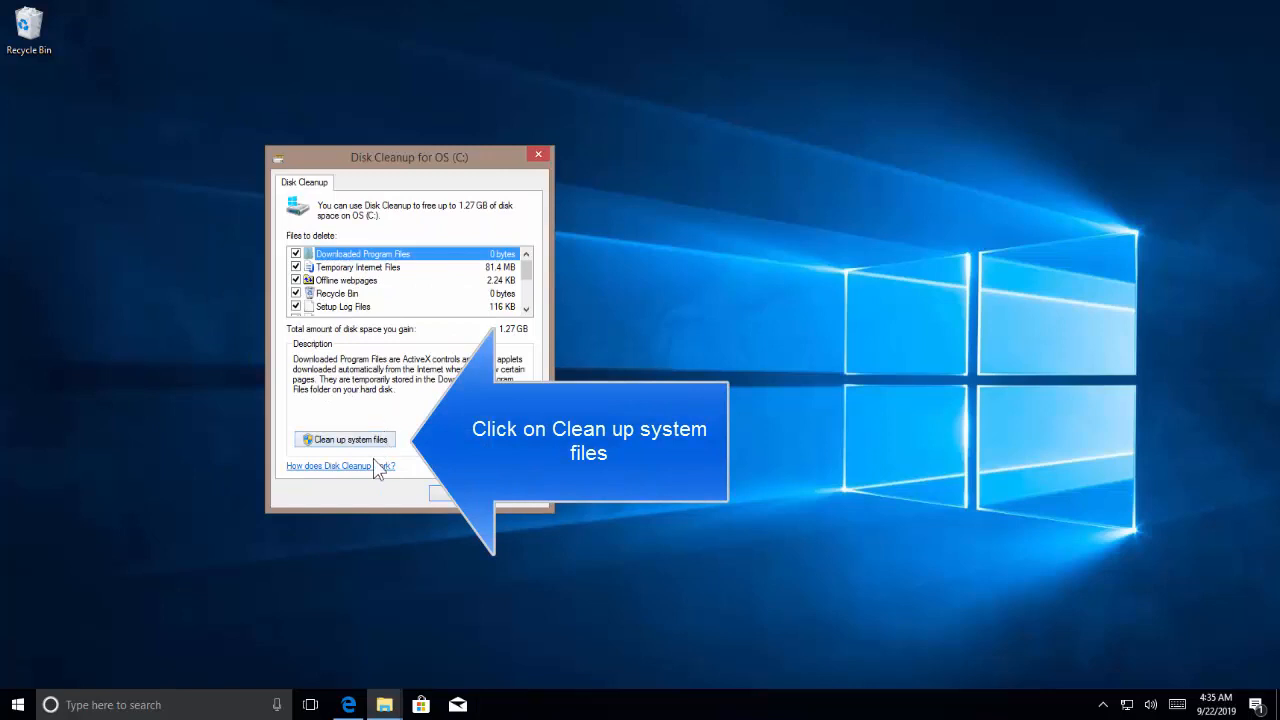
- Include system files so Windows Update Cleanup is checked, totalling 3.87 GB on drive C:
left_click(344, 439)
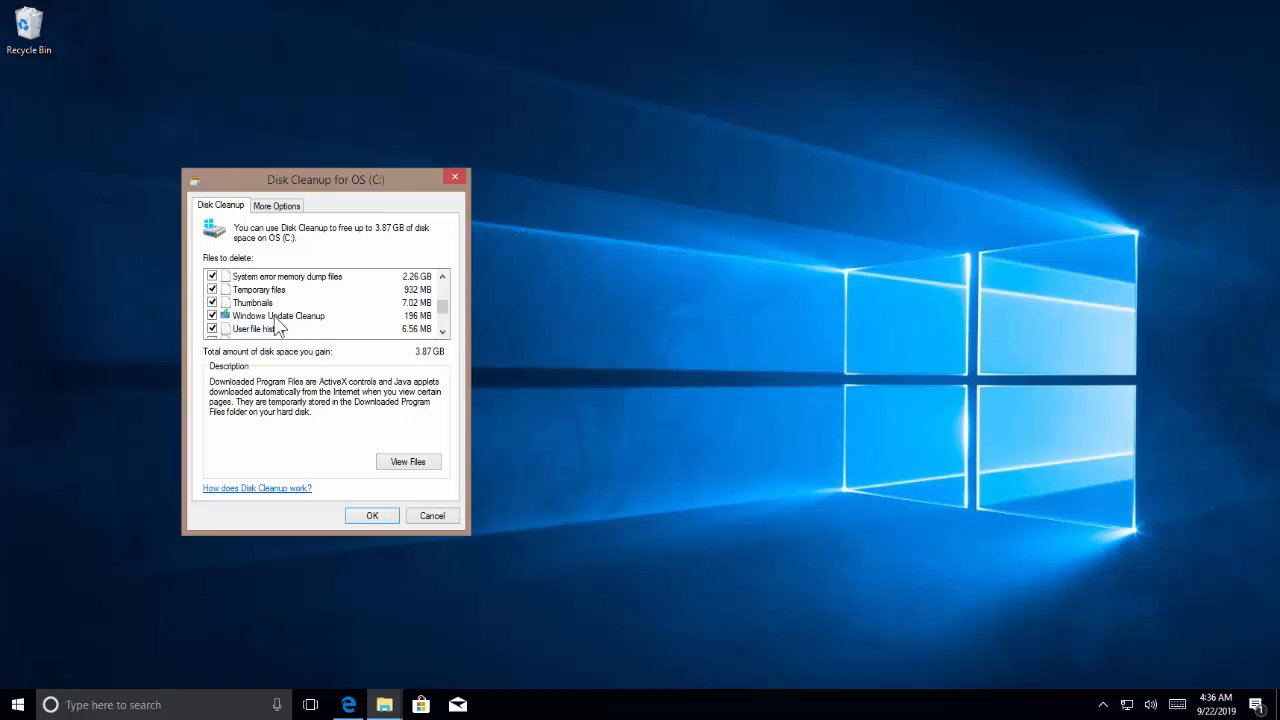
scroll("down", 3)
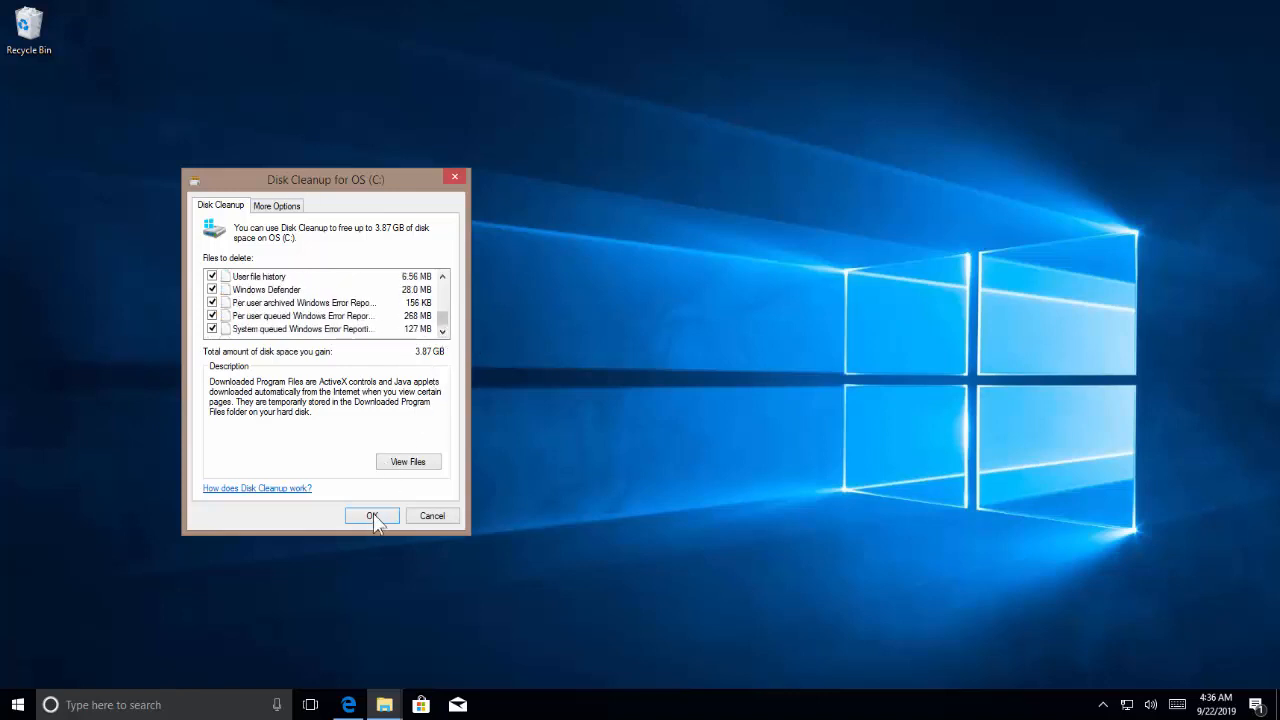
- Permanently delete the checked cleanup files, confirming the deletion prompt
left_click(372, 515)
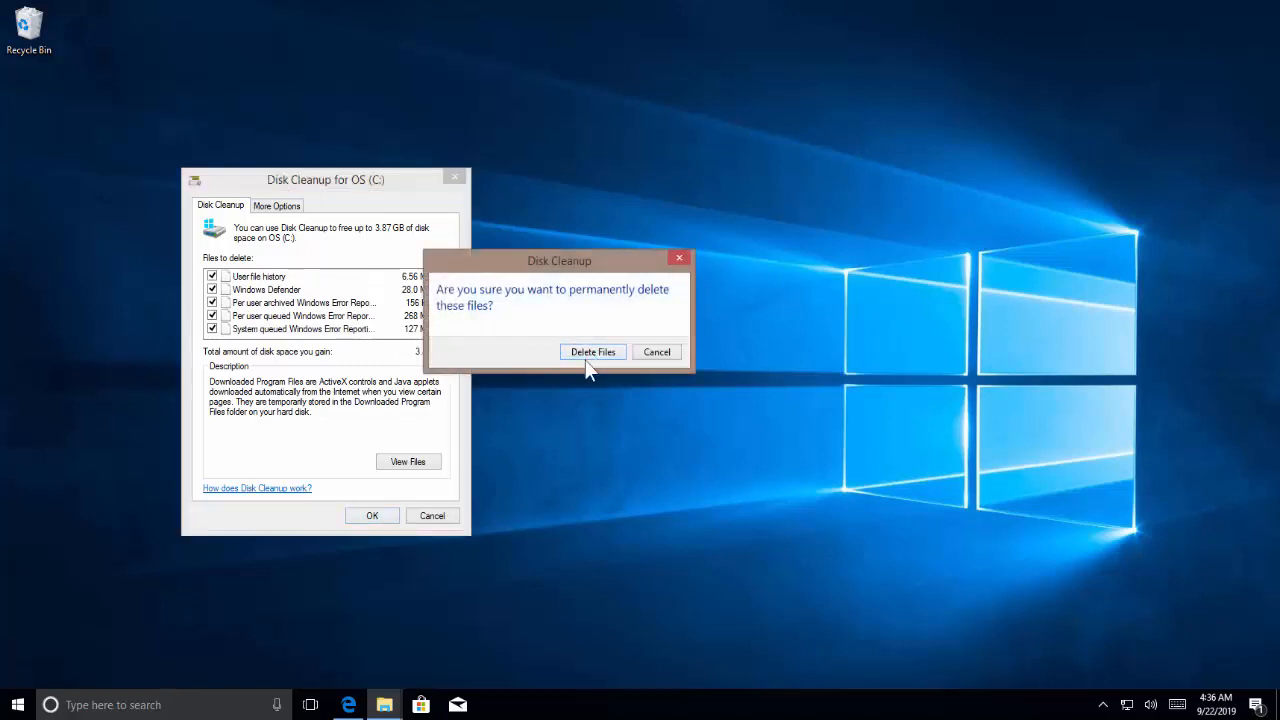
left_click(592, 351)
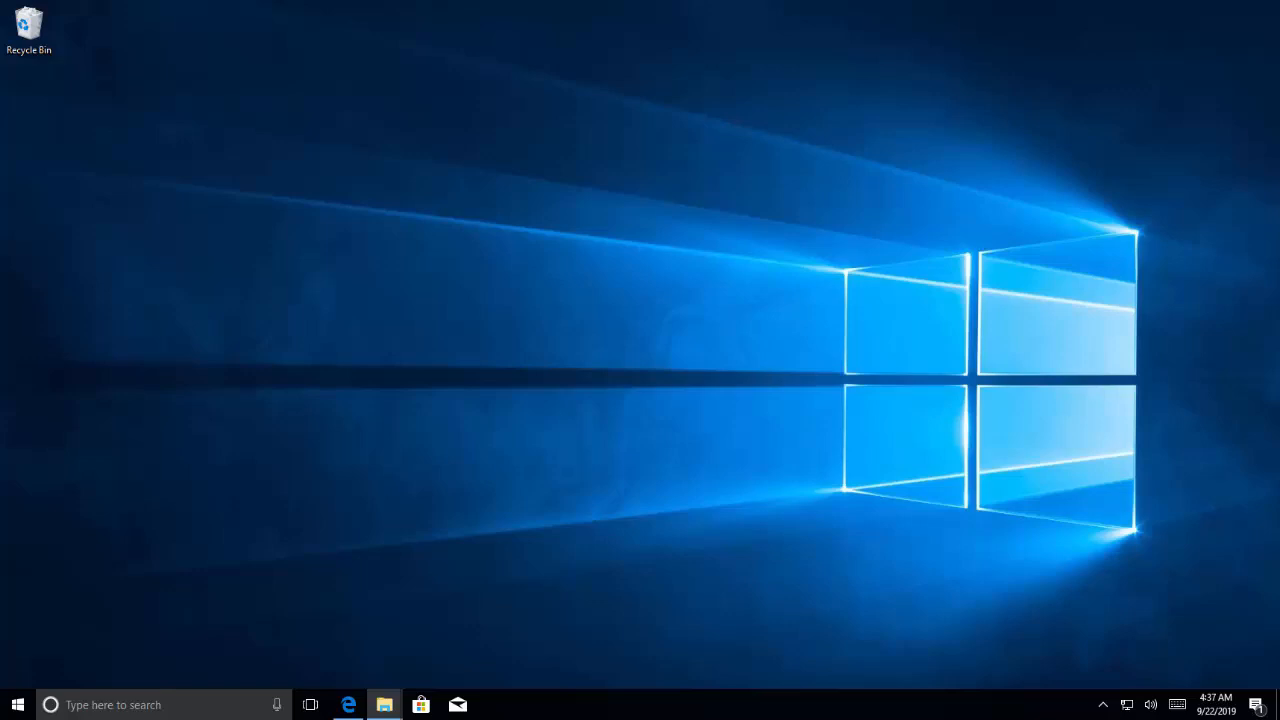
mouse_move(883, 389)
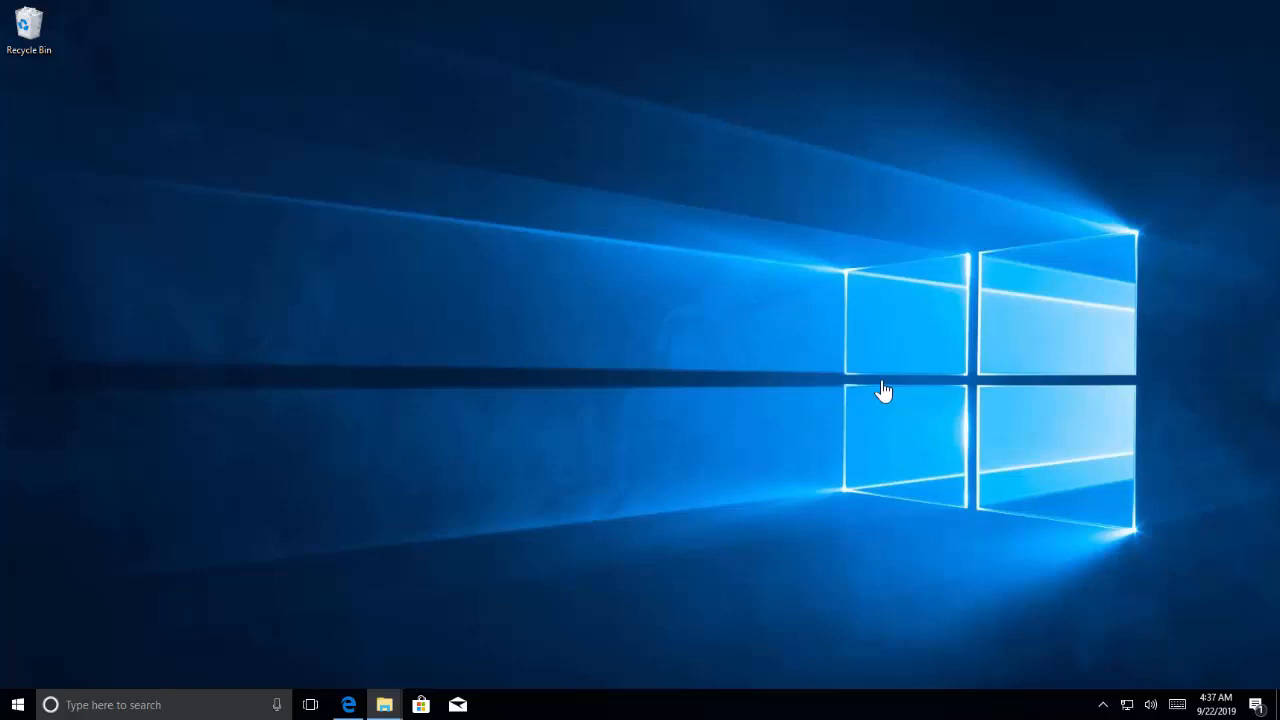
- Launch Command Prompt as administrator from a Start search for 'cmd', approving the UAC prompt
left_click(16, 704)
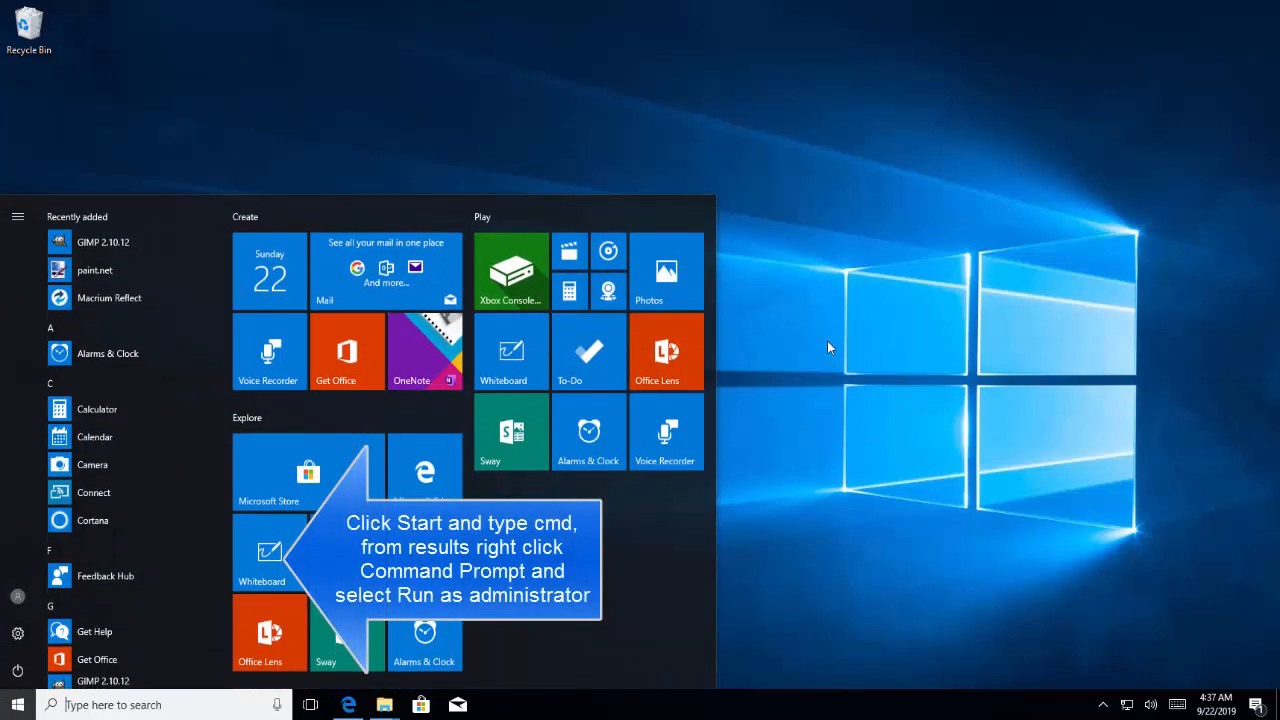
type("cmd")
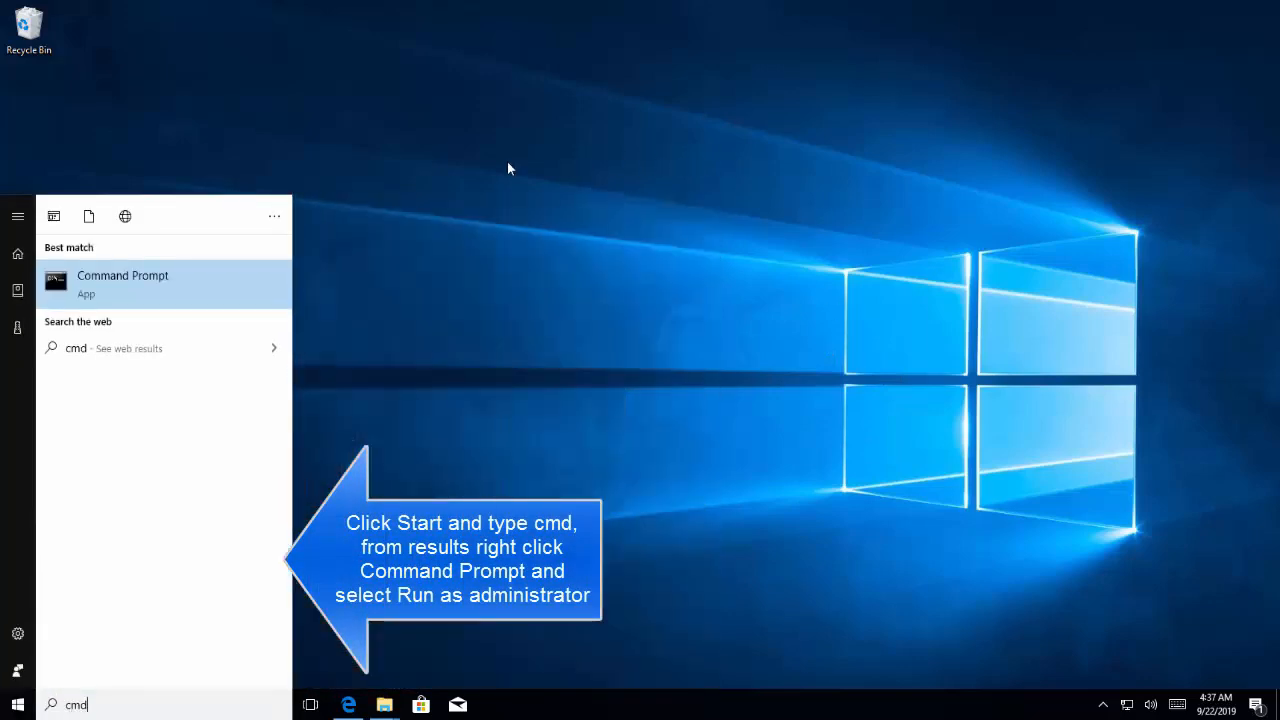
right_click(122, 283)
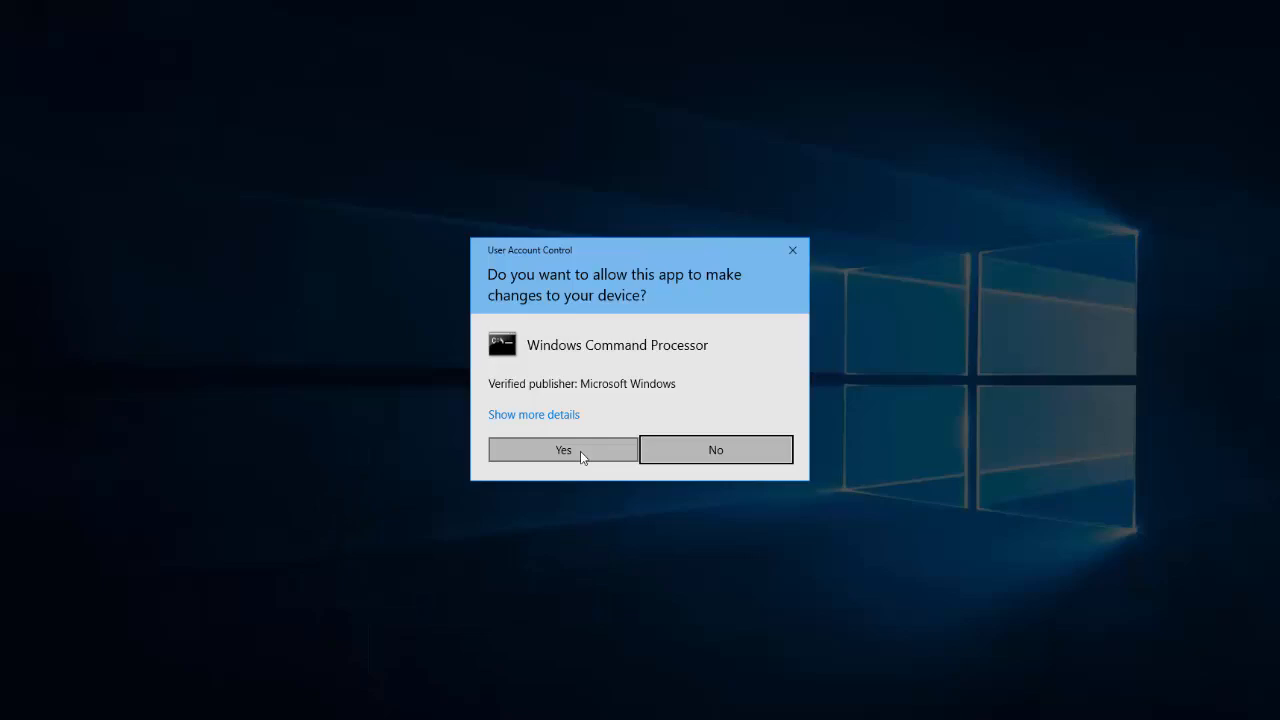
left_click(562, 449)
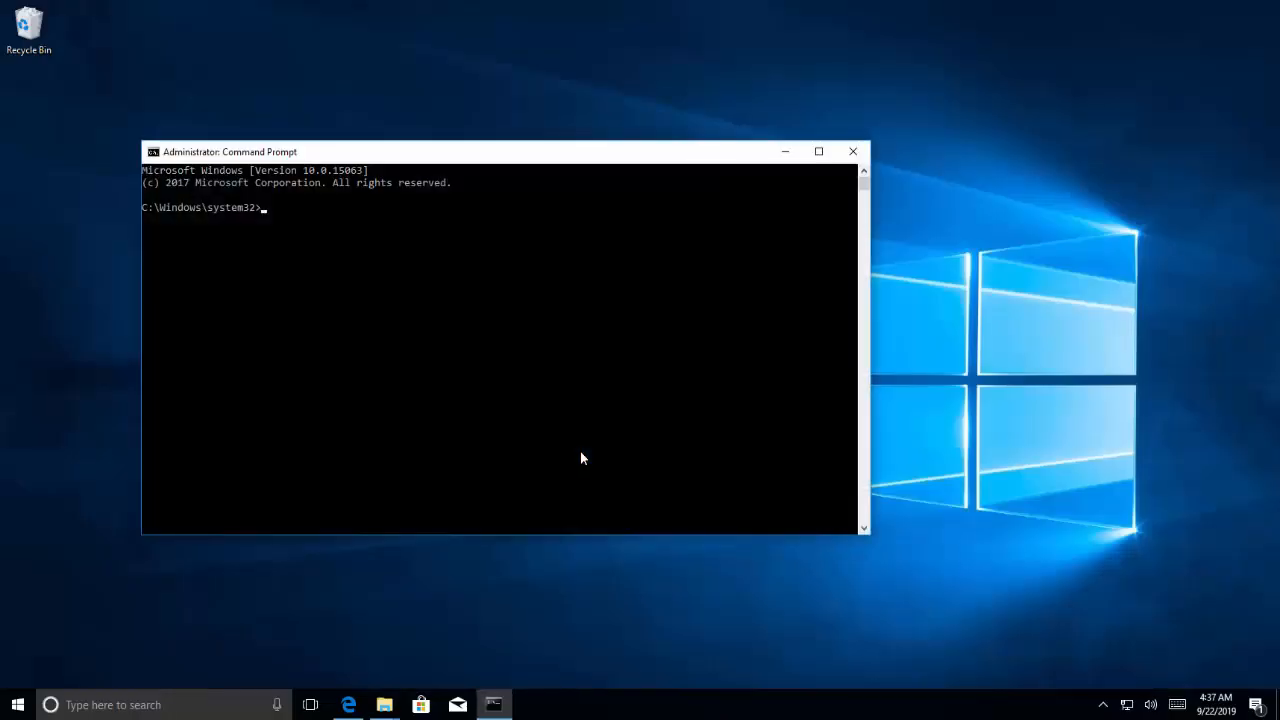
mouse_move(575, 391)
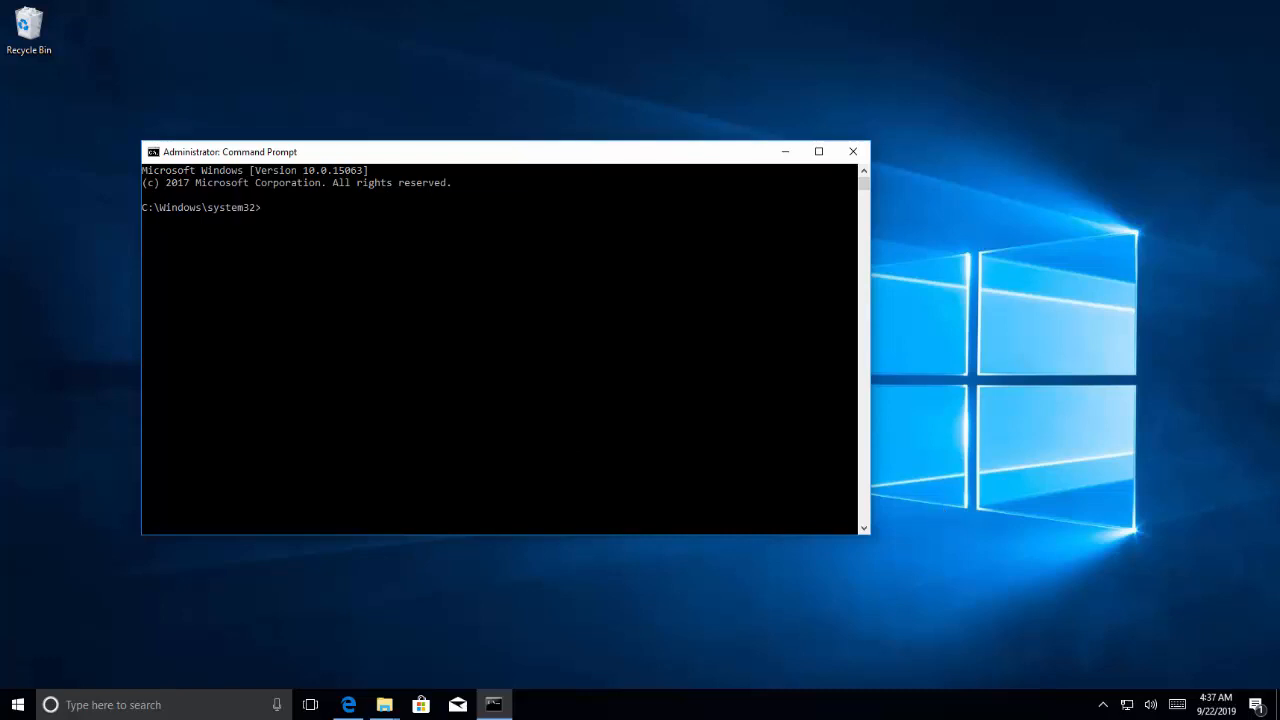
mouse_move(750, 311)
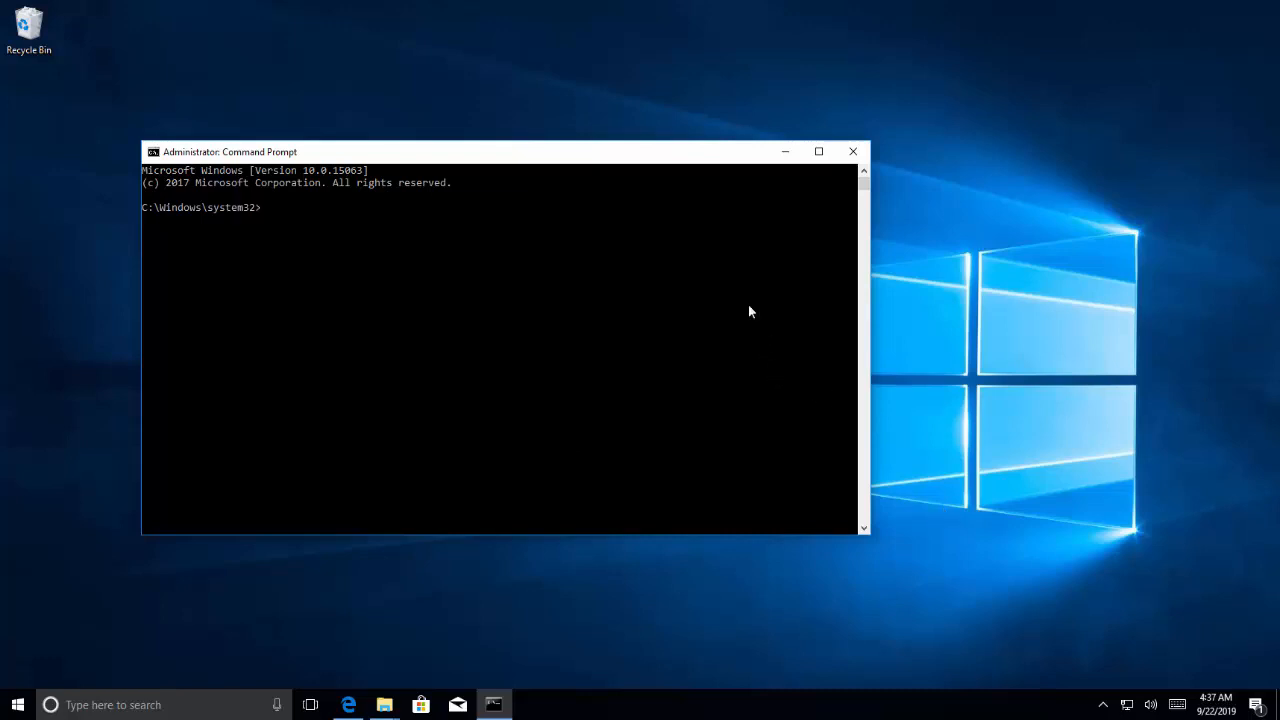
- Run 'Dism /Online /Cleanup-Image /AnalyzeComponentStore' to analyze the component store
type("dism")
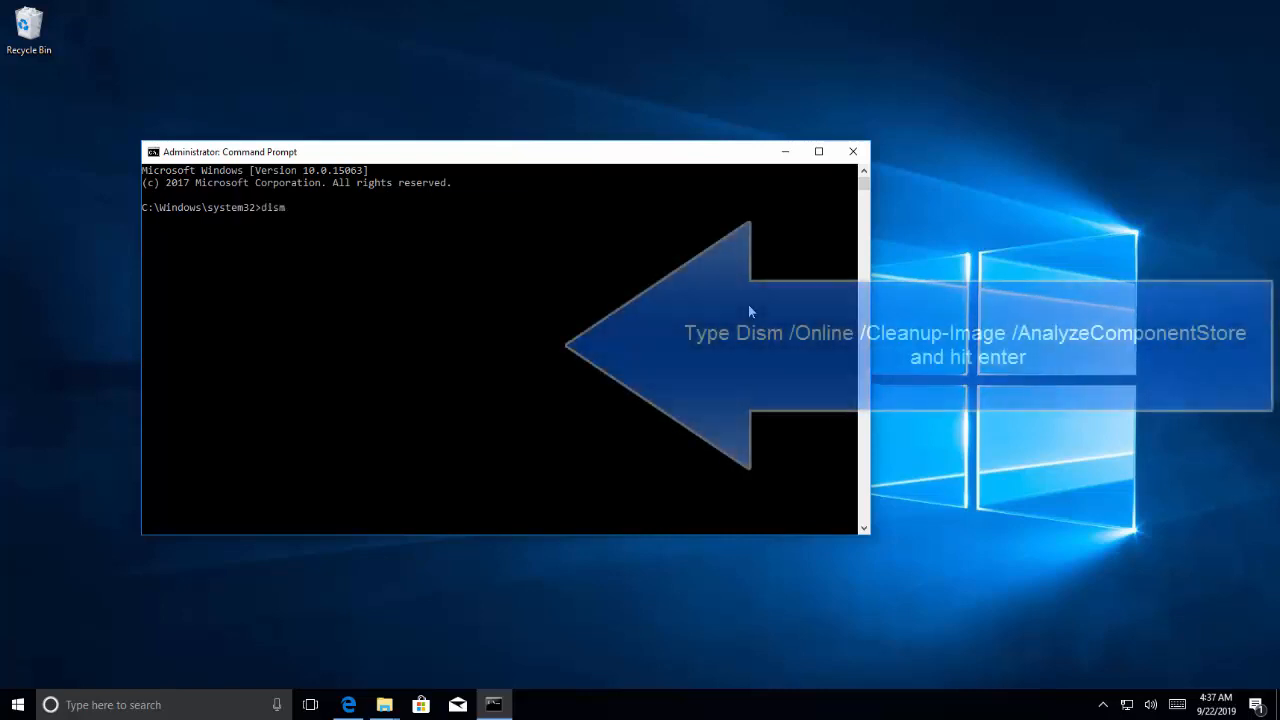
type("/")
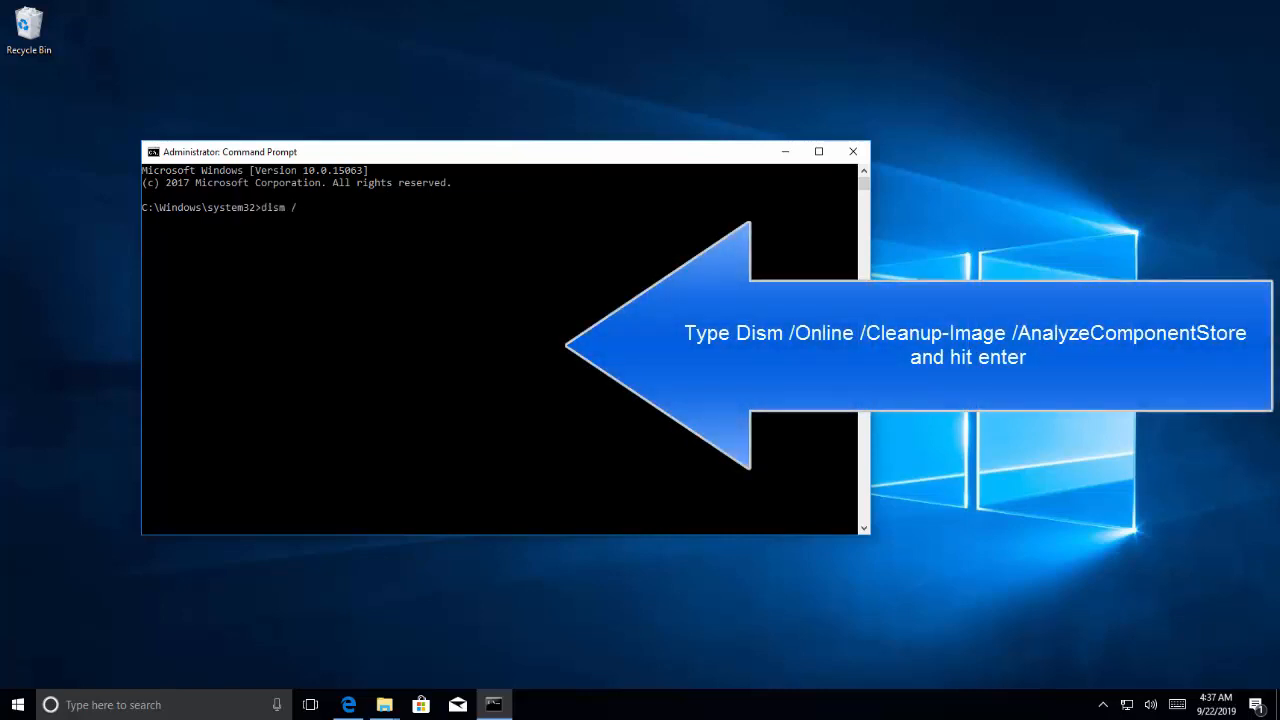
type("online")
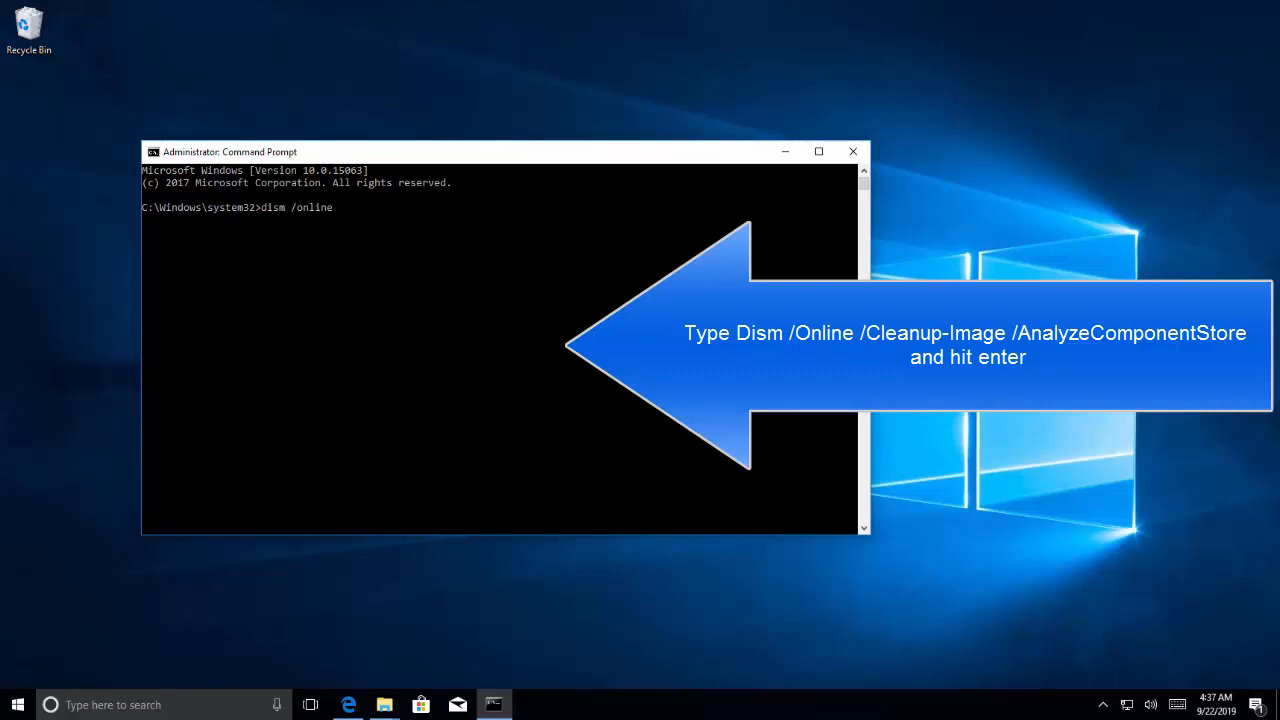
type("/cleanup")
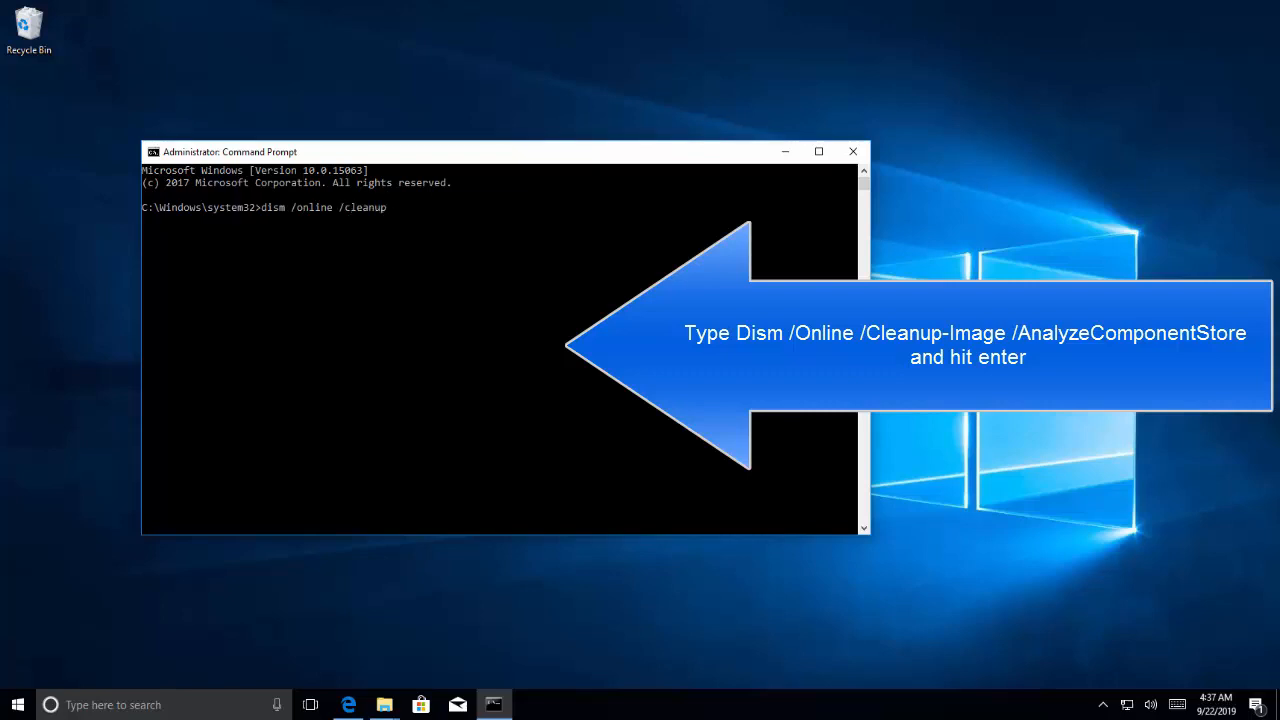
type("-image")
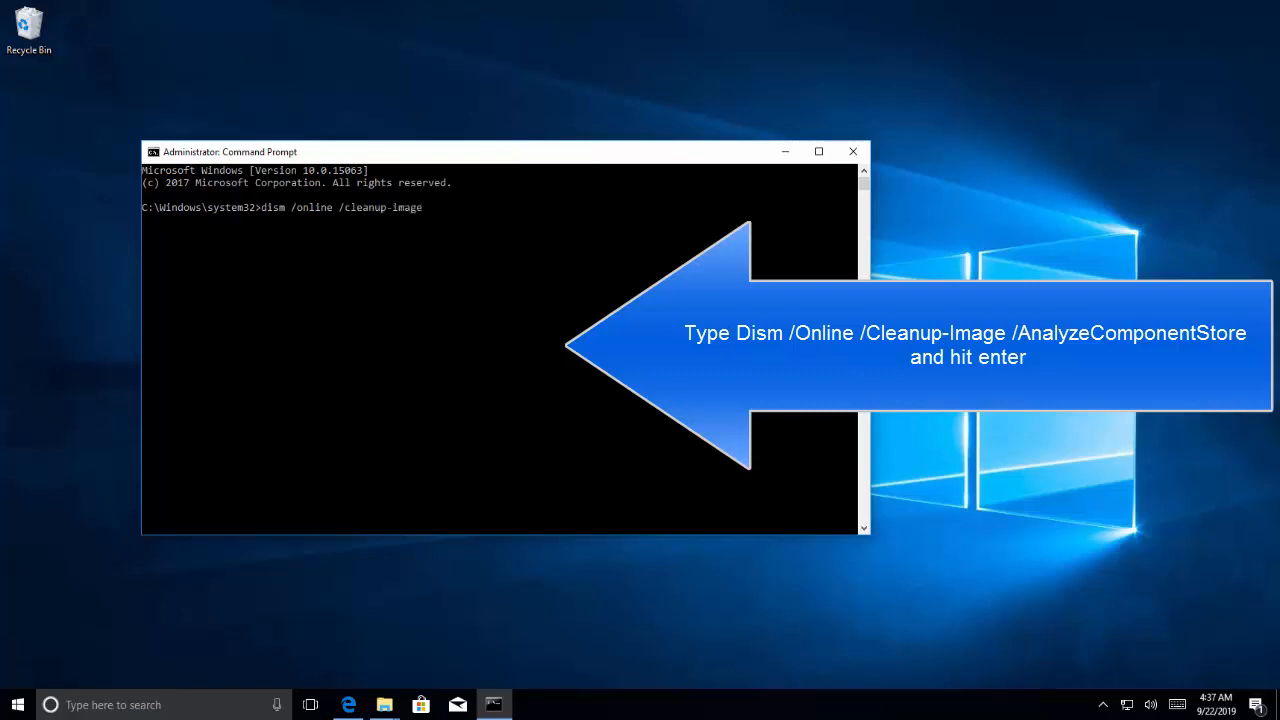
type("/AnalyzeComponentStore")
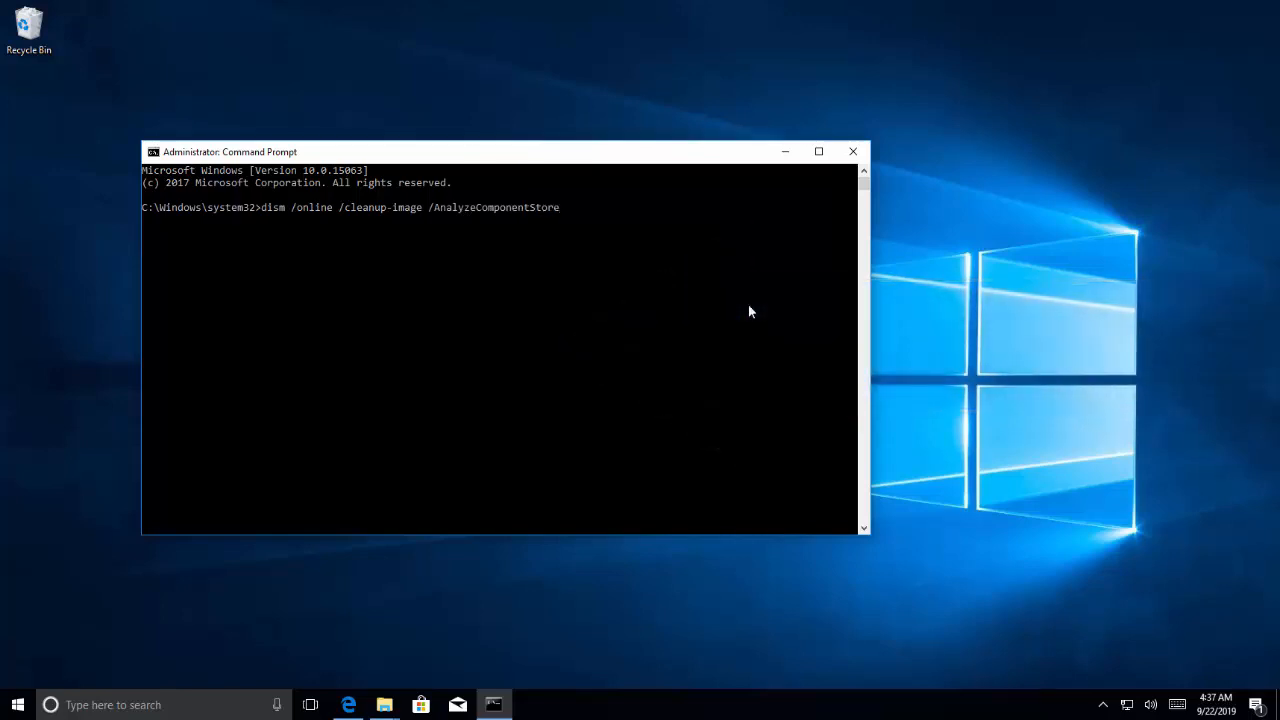
key("enter")
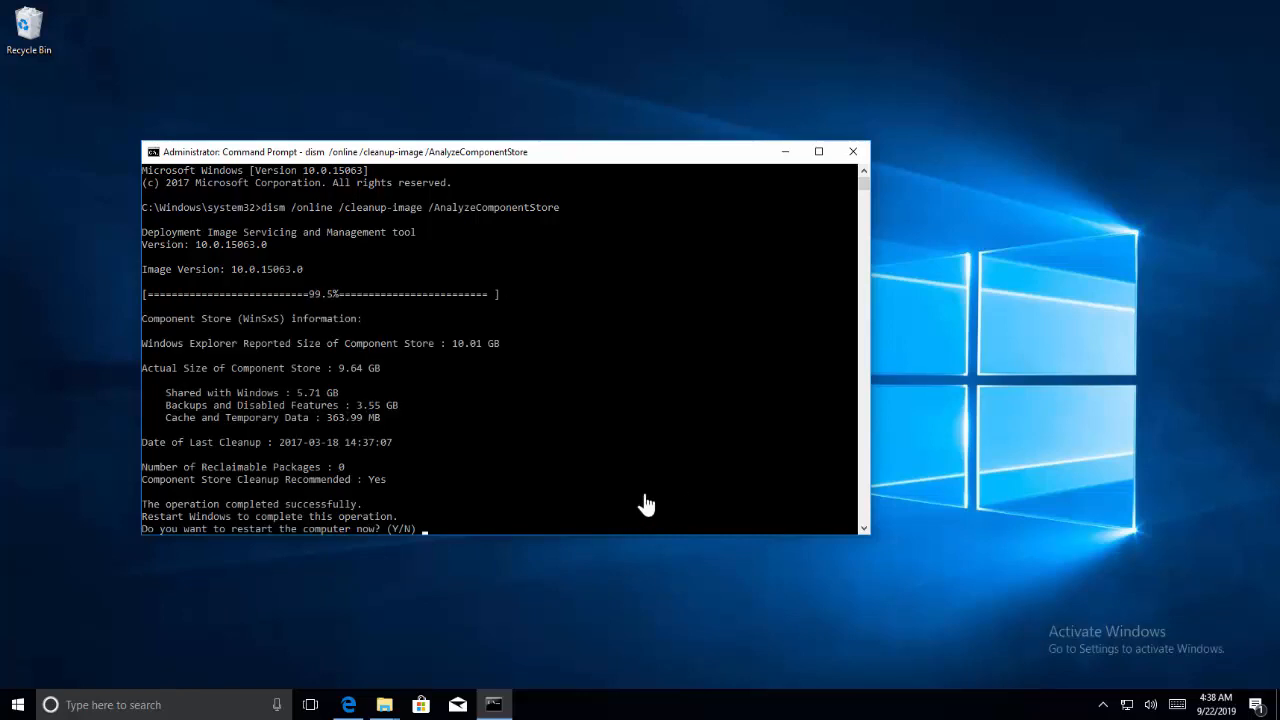
mouse_move(224, 545)
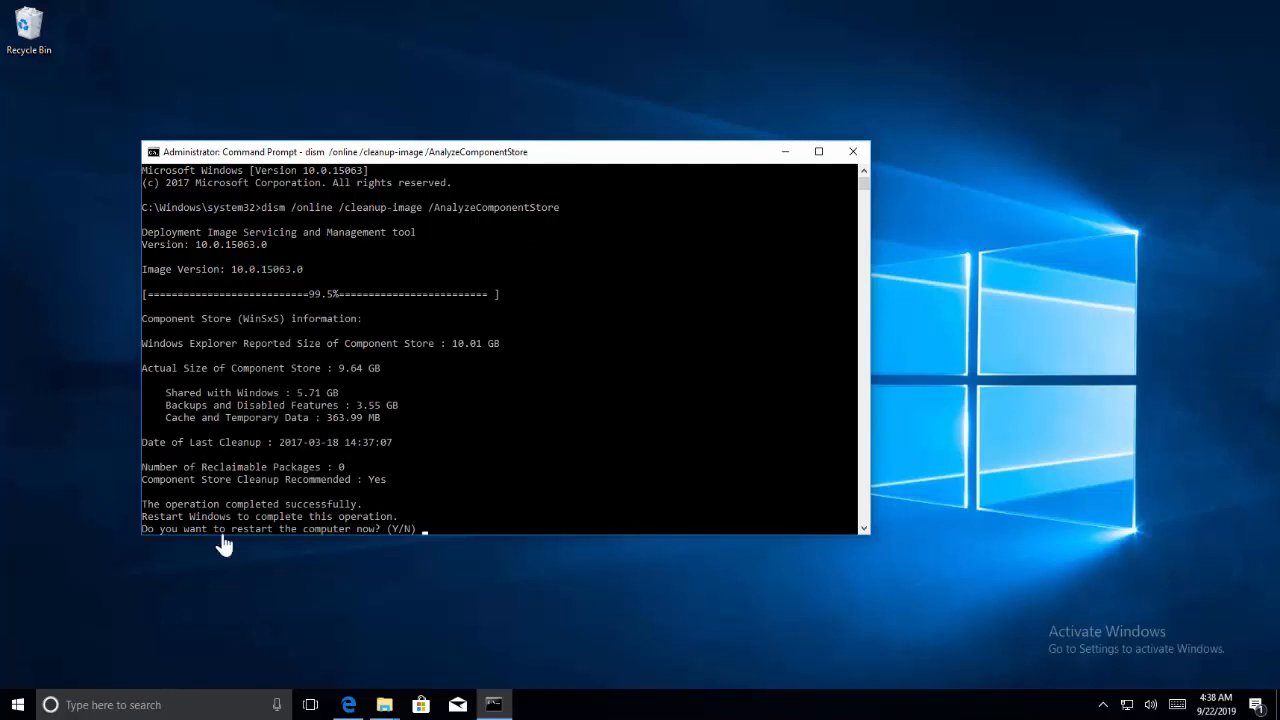
mouse_move(218, 490)
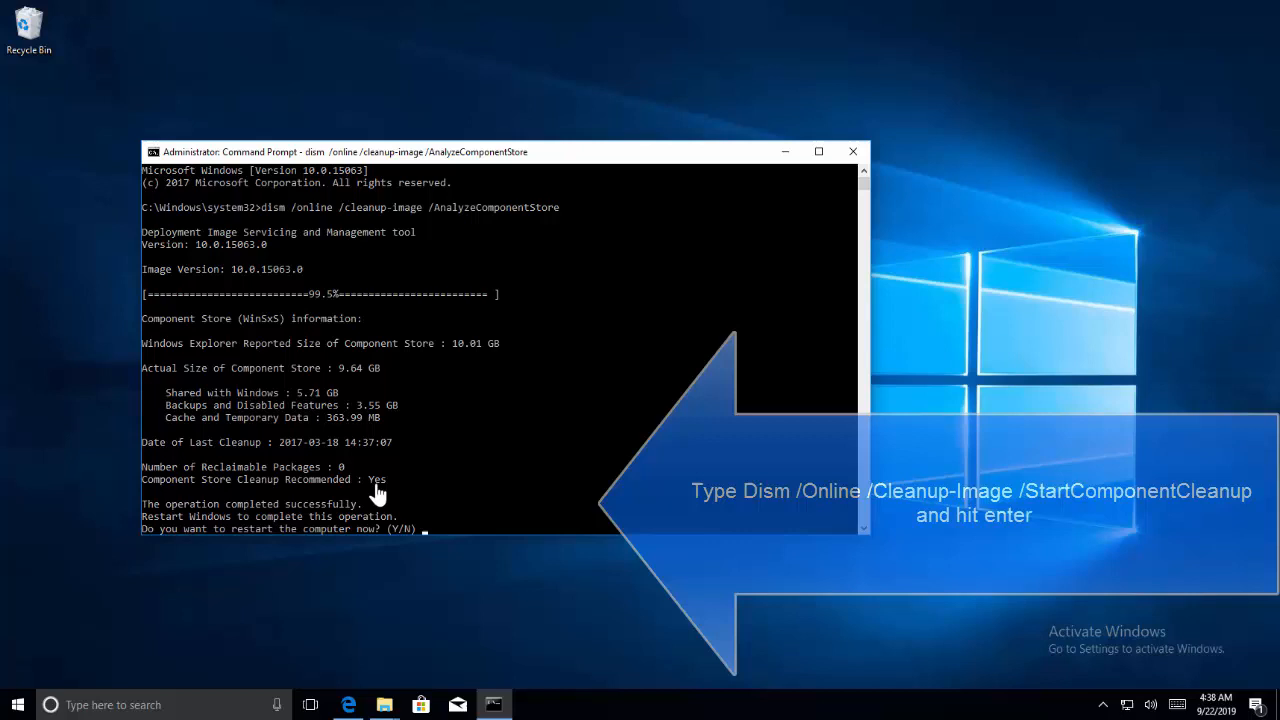
- Decline the restart with N and begin entering 'Dism /Online /Cleanup-Image /StartComponentCleanup'
type("N")
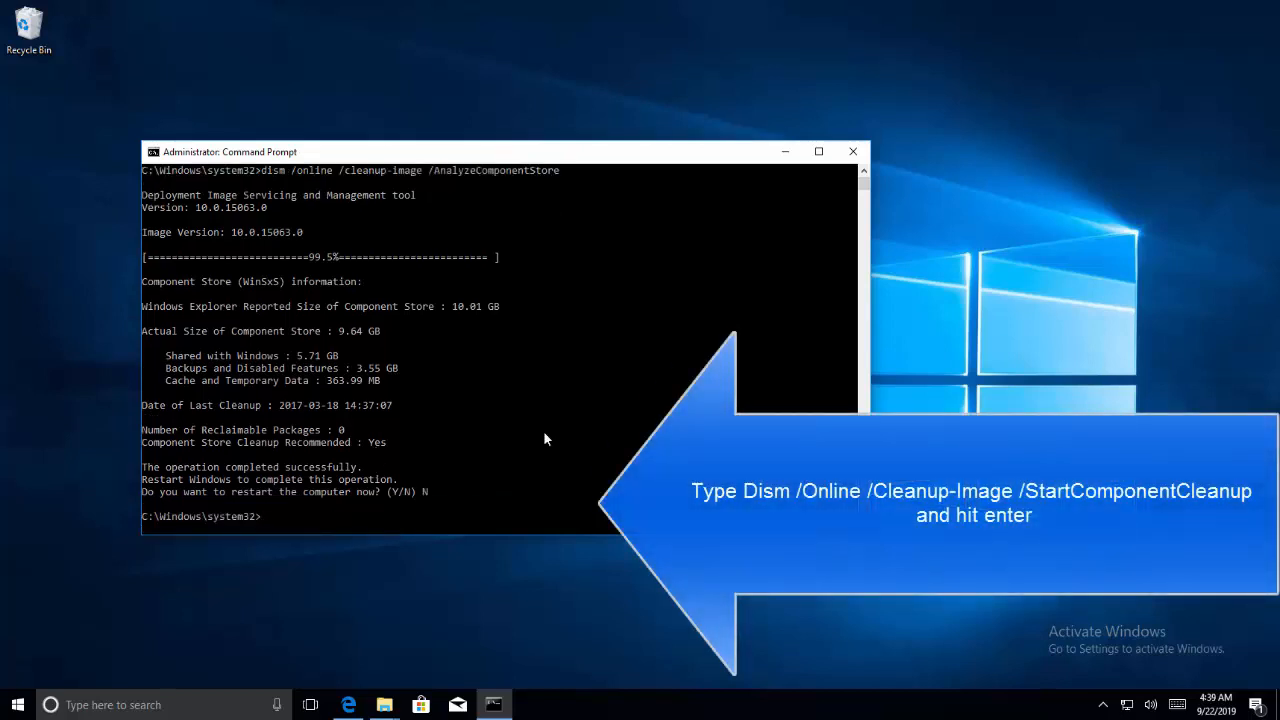
type("Dism /On")
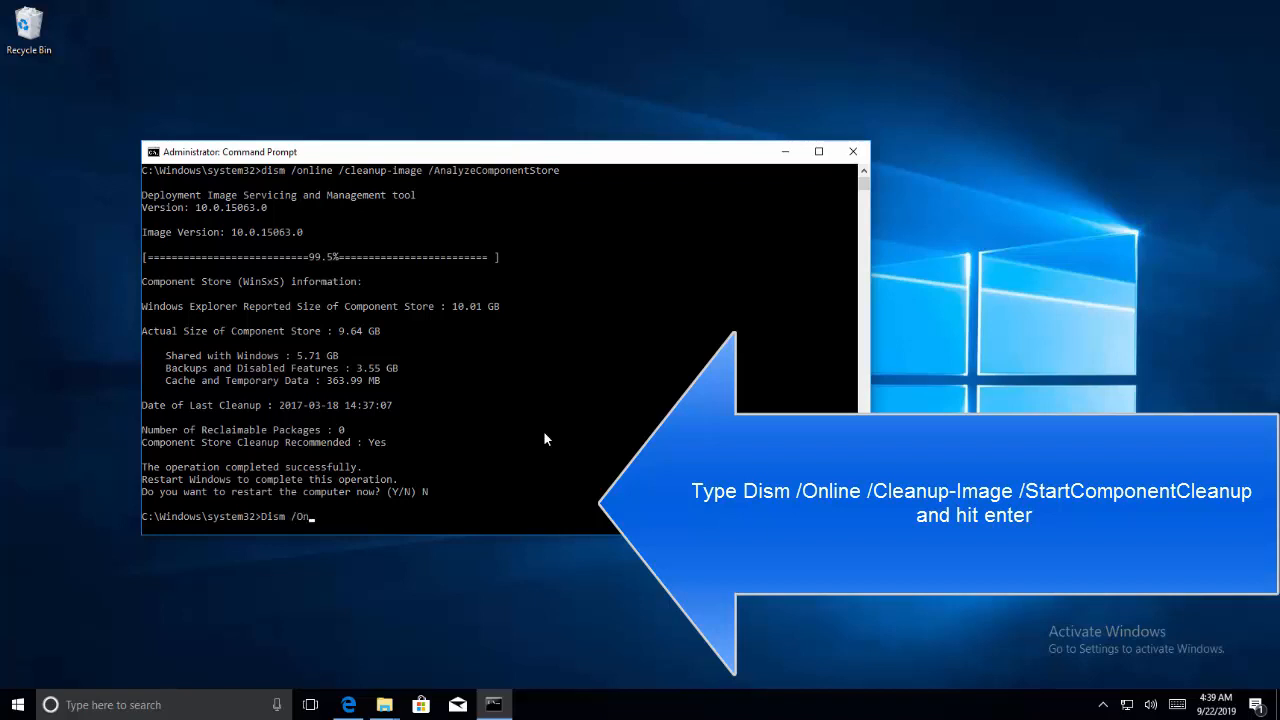
type("line")
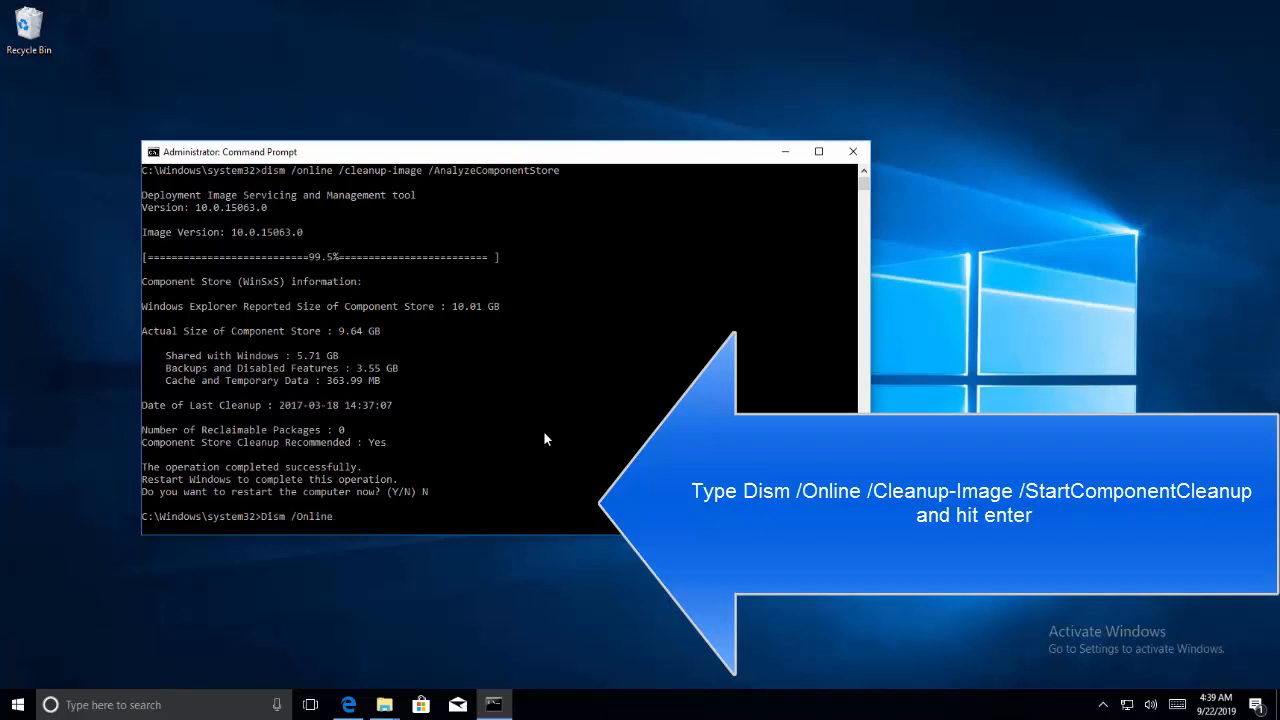
type("/Cleanu")
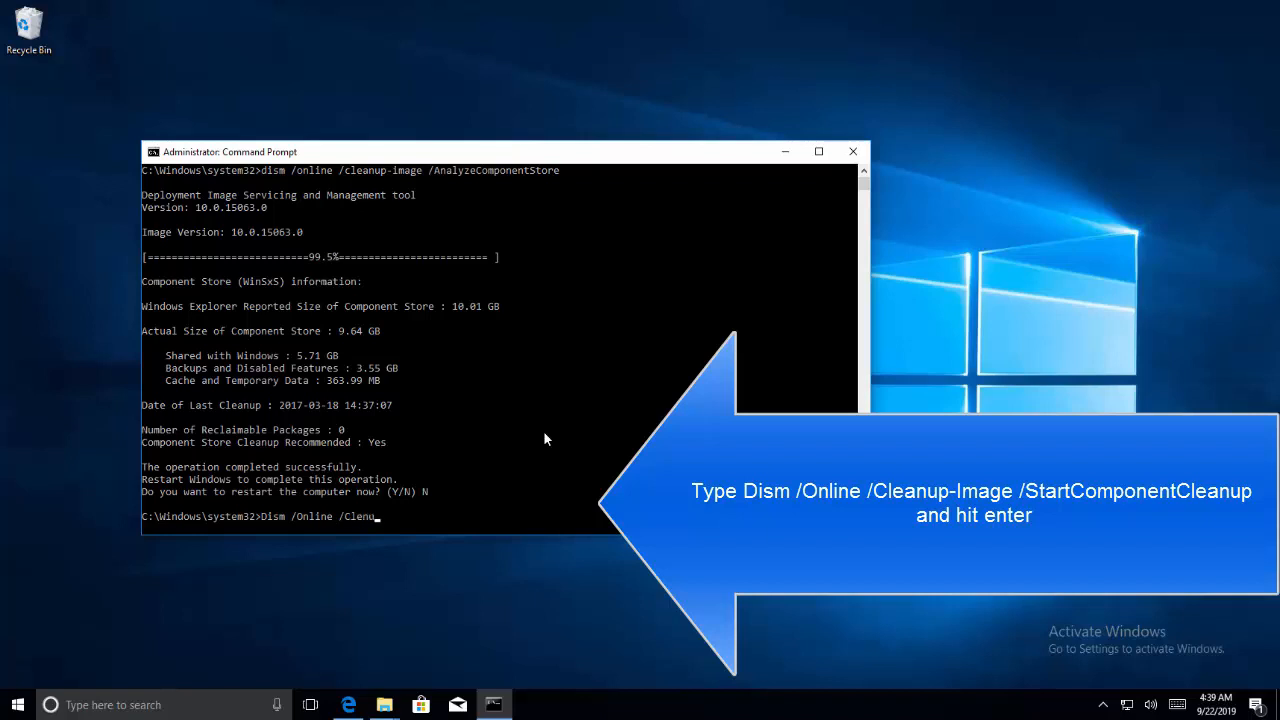
type("p-")
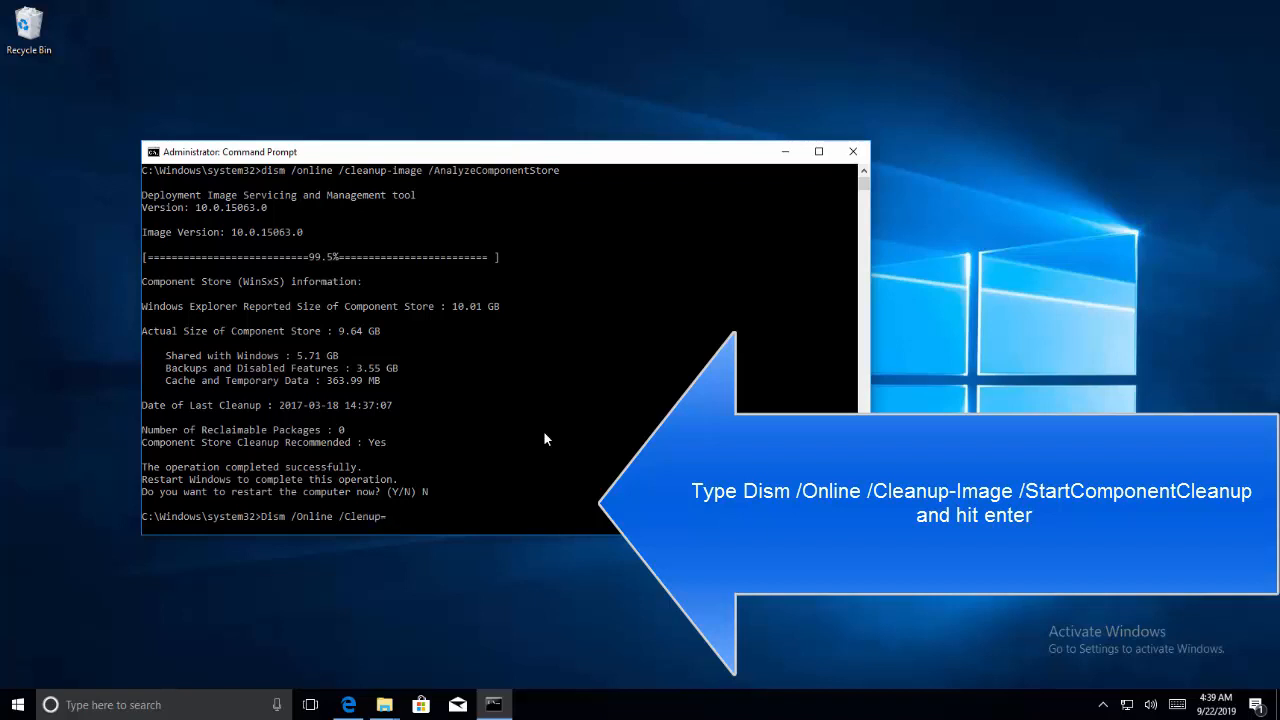